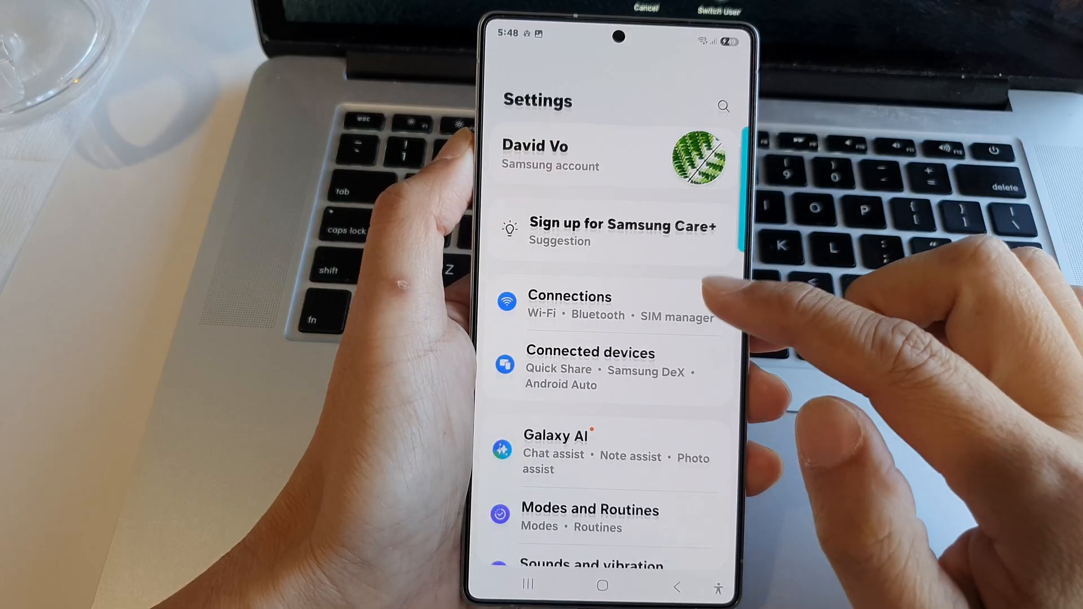
Go into Display settings and scroll down to the Screen saver page showing Photo Table.
scroll("up", 3)
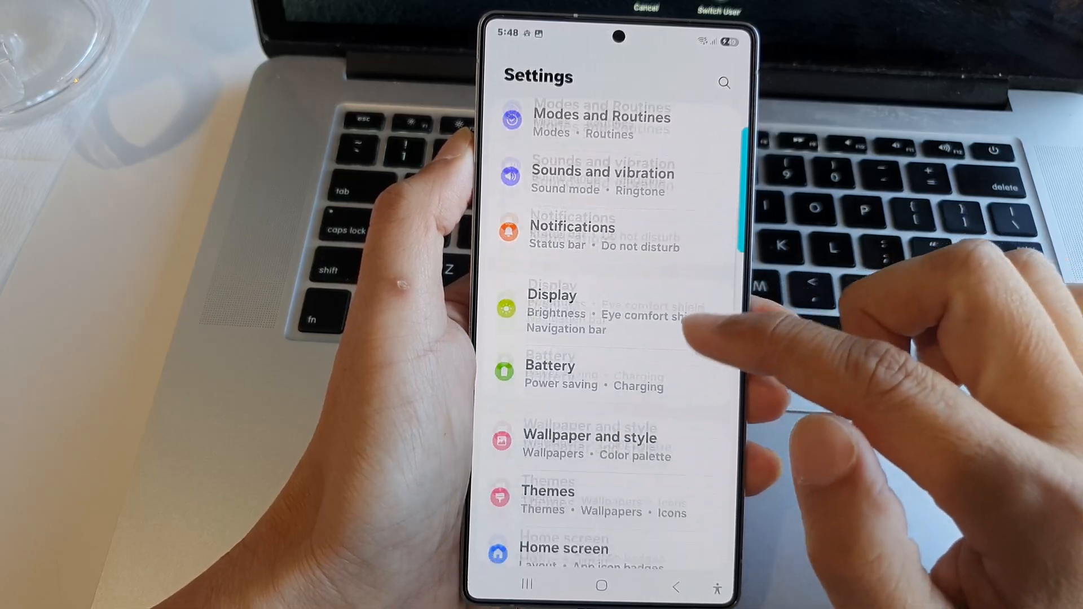
left_click(551, 307)
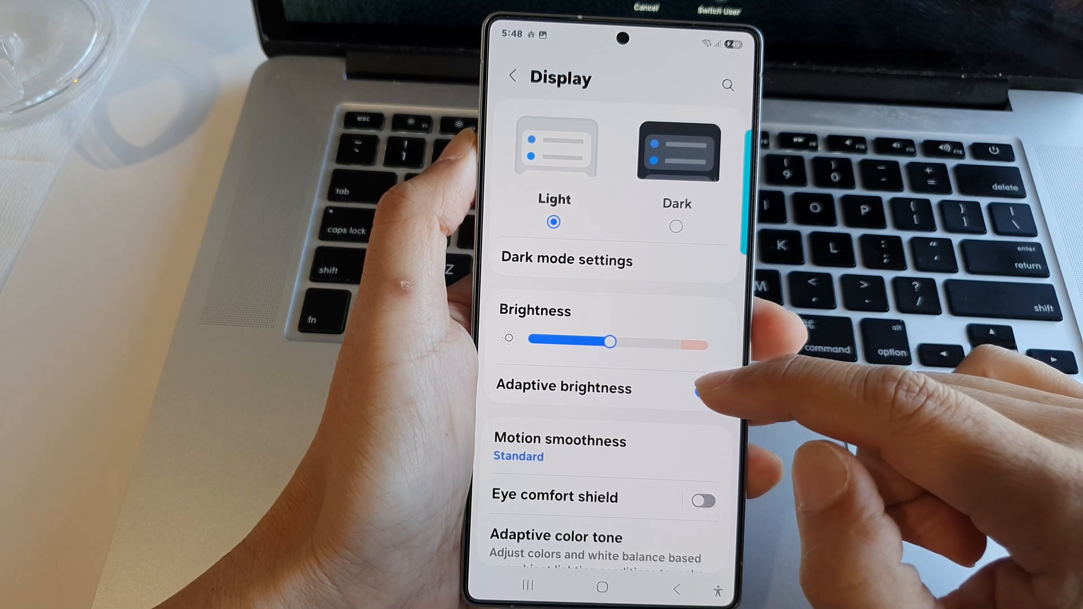
scroll("down", 3)
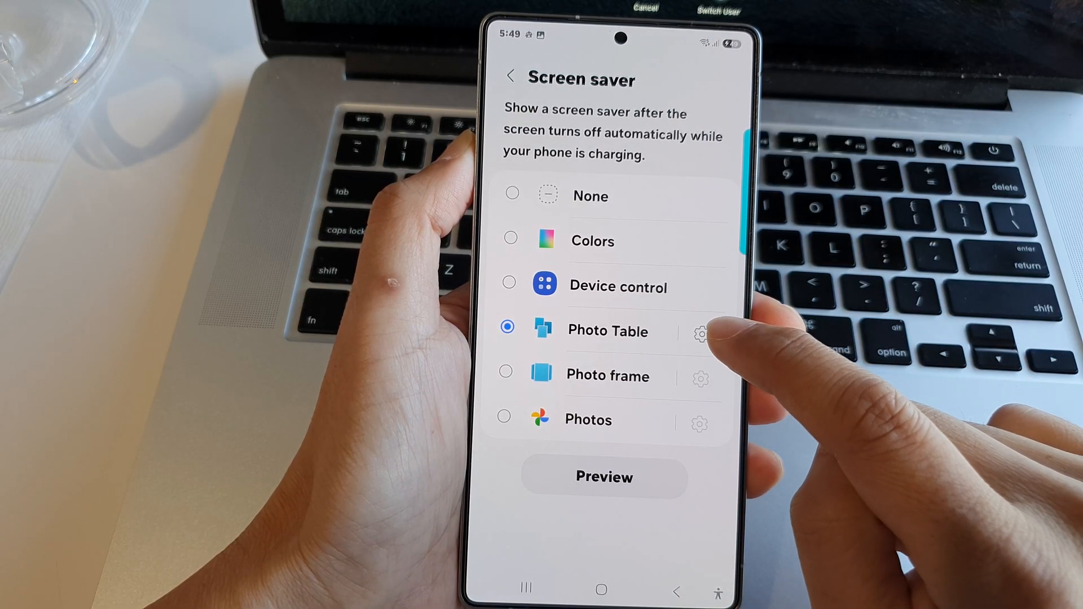
Limit Photo Table's albums to Camera, excluding Screenshots, and go back to Screen saver.
left_click(701, 334)
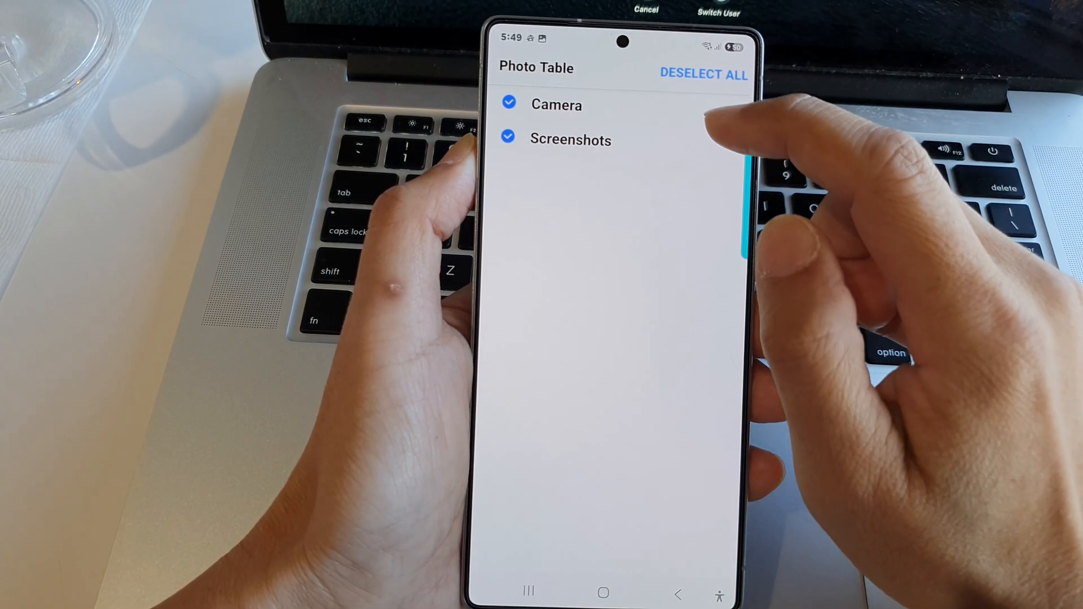
left_click(509, 105)
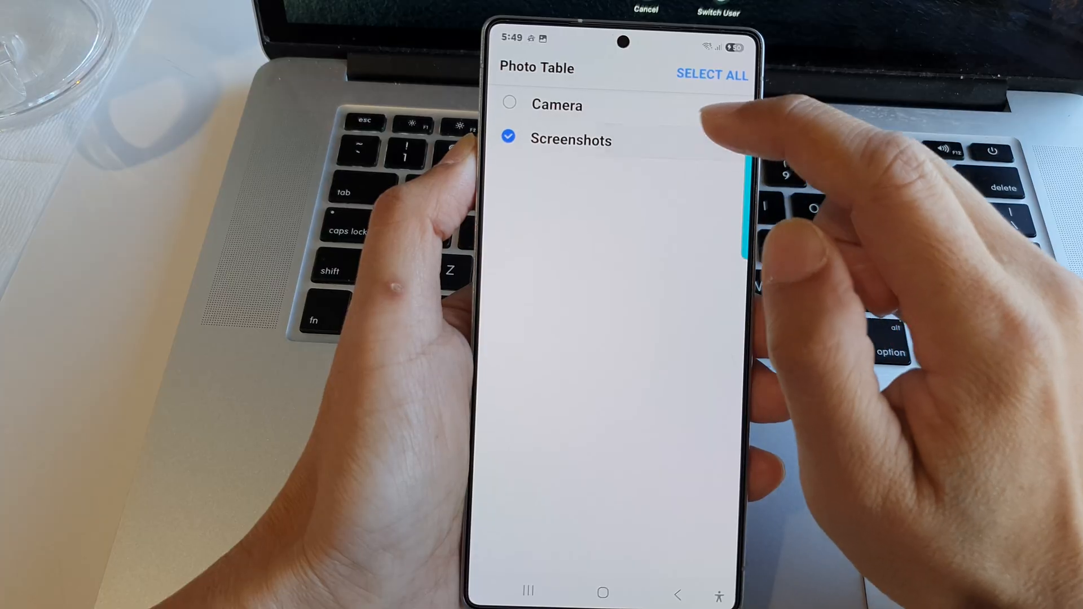
left_click(510, 105)
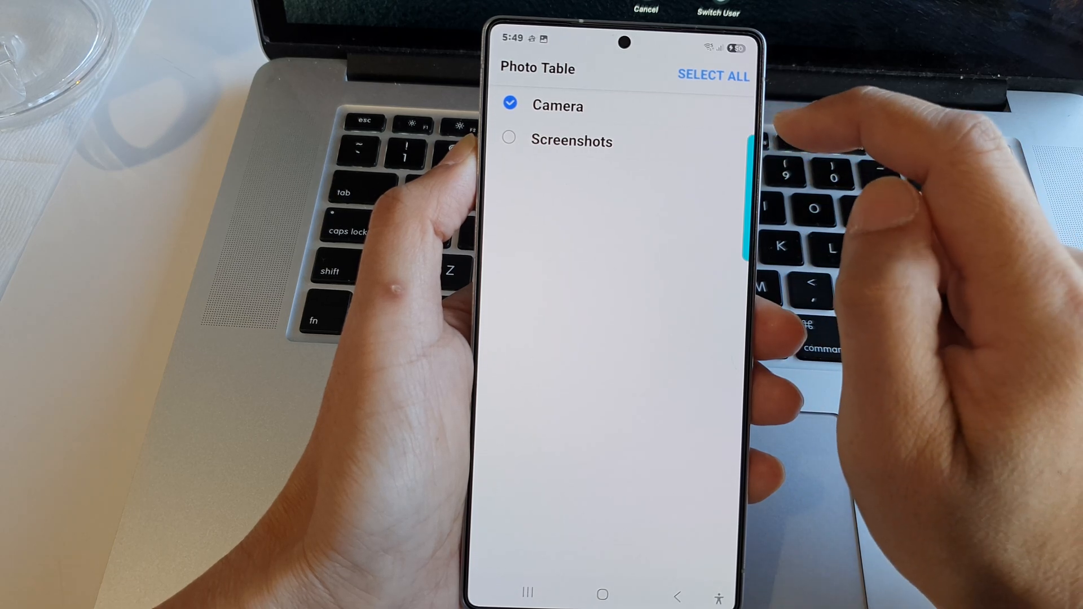
left_click(510, 75)
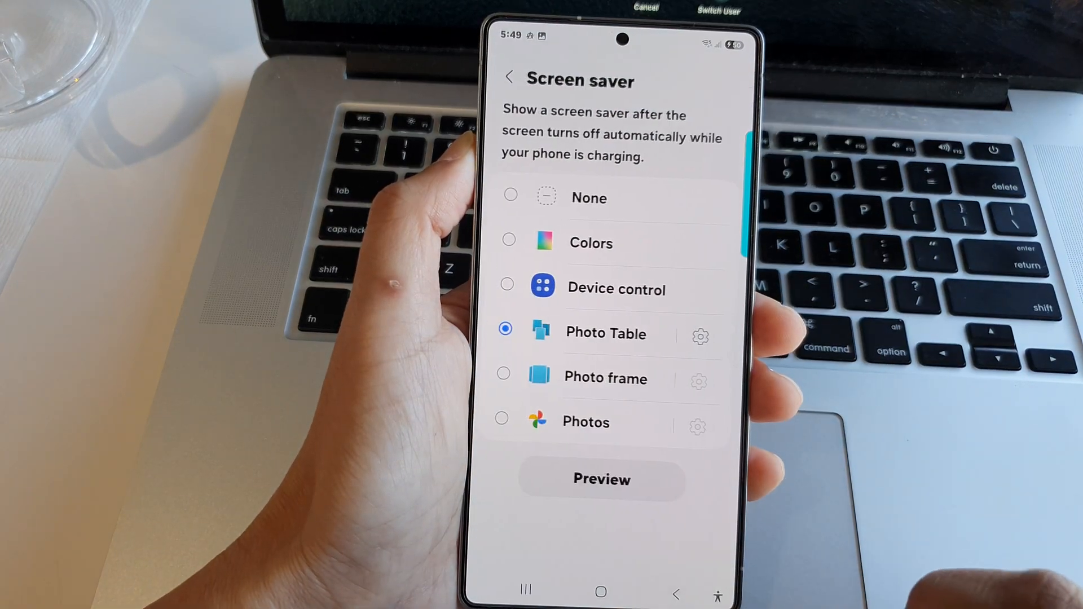